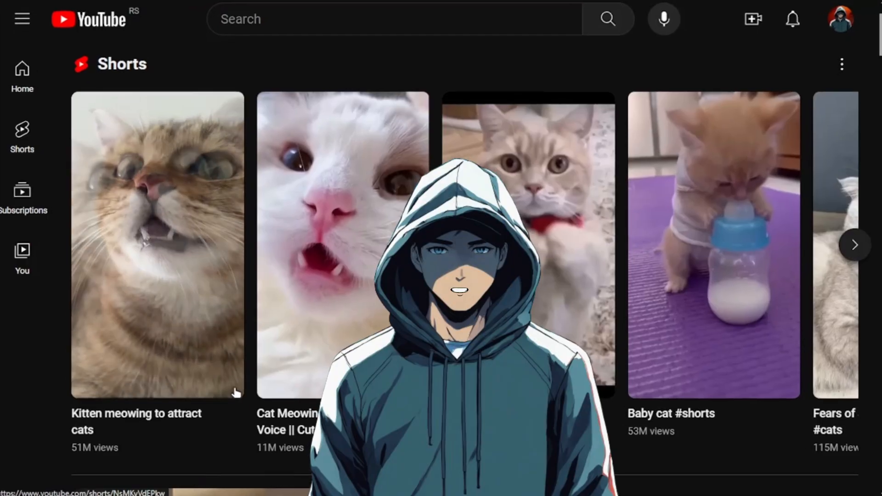
Send ChatGPT the prompt asking for five interesting dog facts people didn't know
scroll("down", 3)
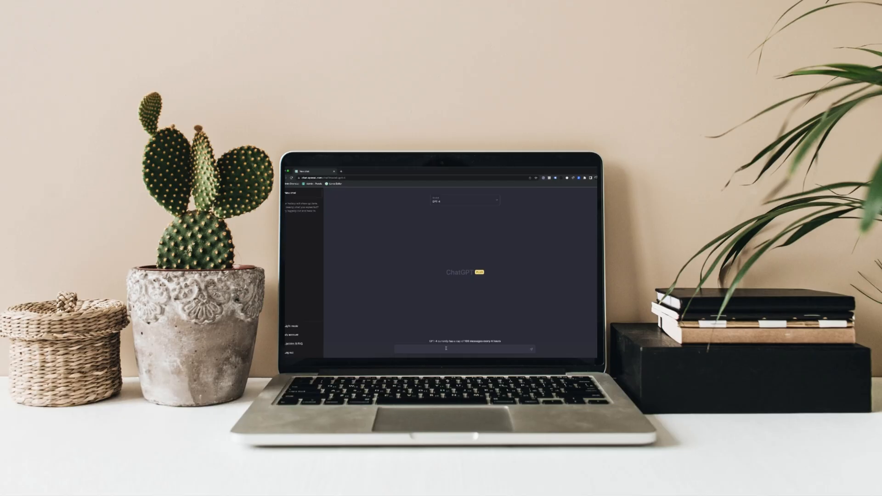
type("What is the difference between ChatGPT-3 and ChatGPT-4?")
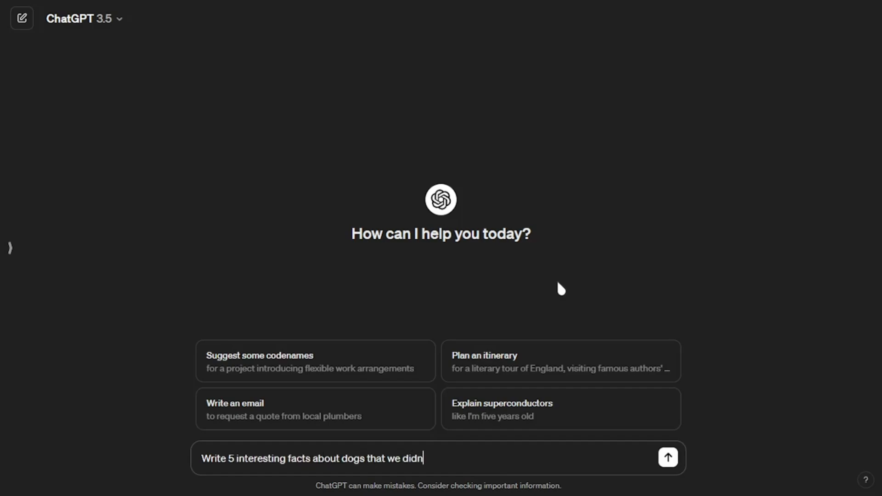
left_click(667, 458)
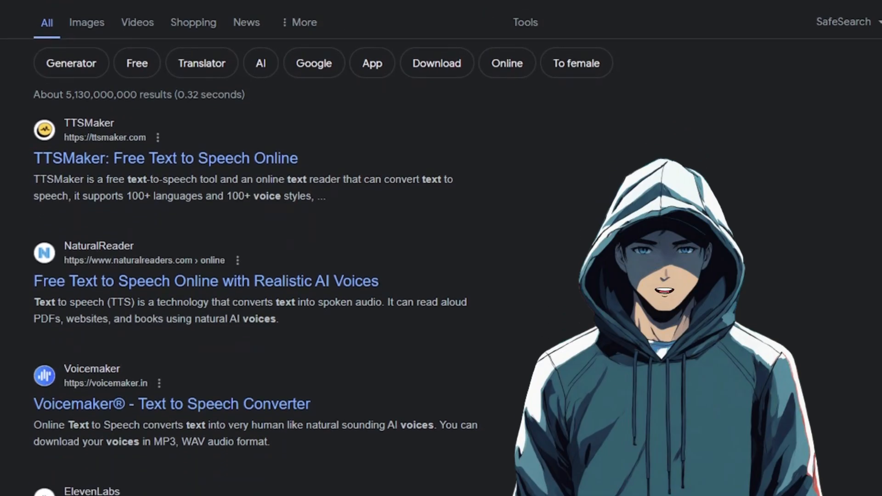
Scroll the text-to-speech search results toward the ElevenLabs link
scroll("down", 3)
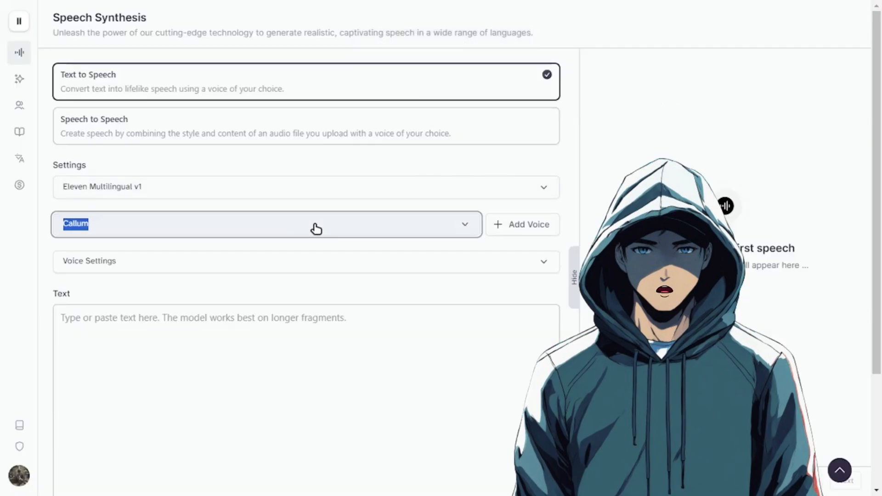
Choose the Adam voice and switch to the Multilingual v2 model
left_click(266, 224)
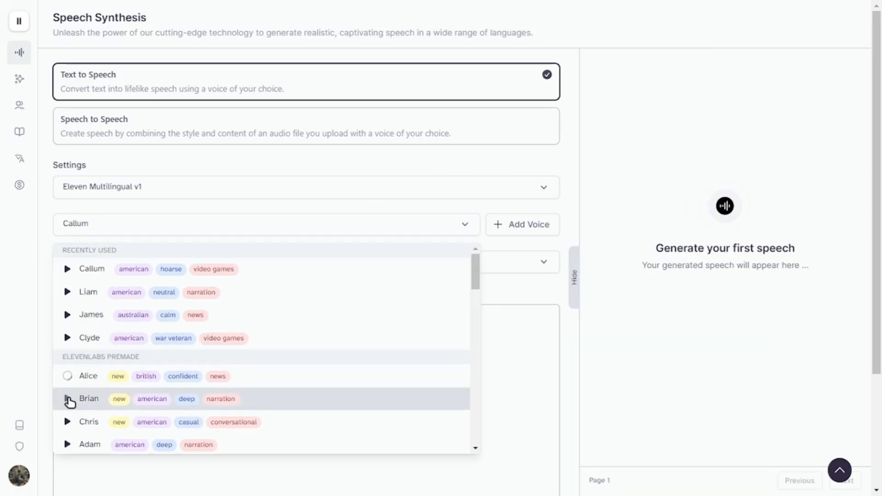
mouse_move(89, 421)
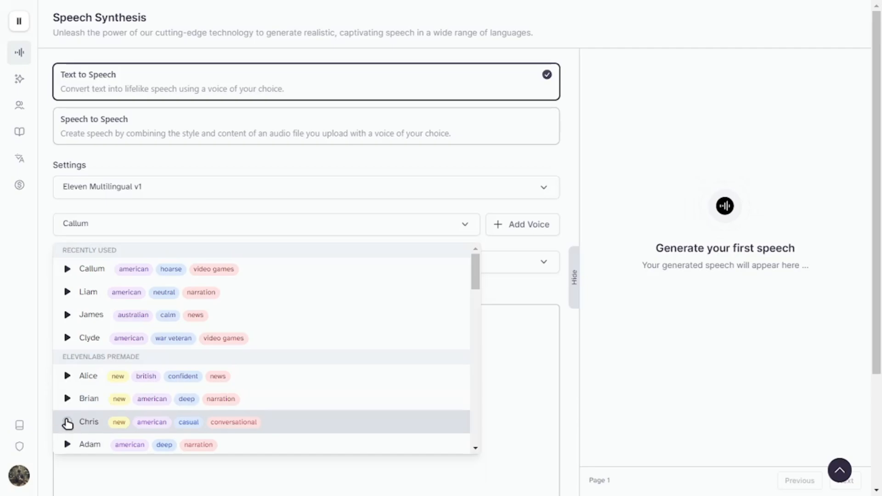
scroll("down", 3)
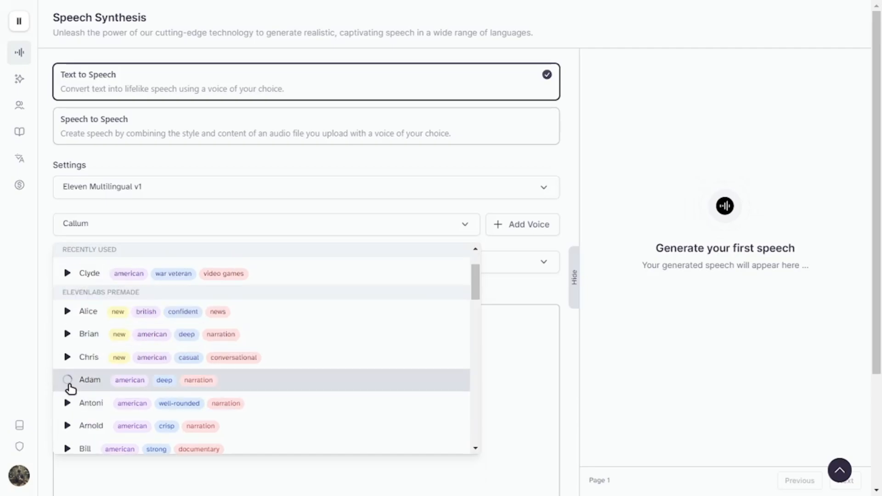
left_click(90, 380)
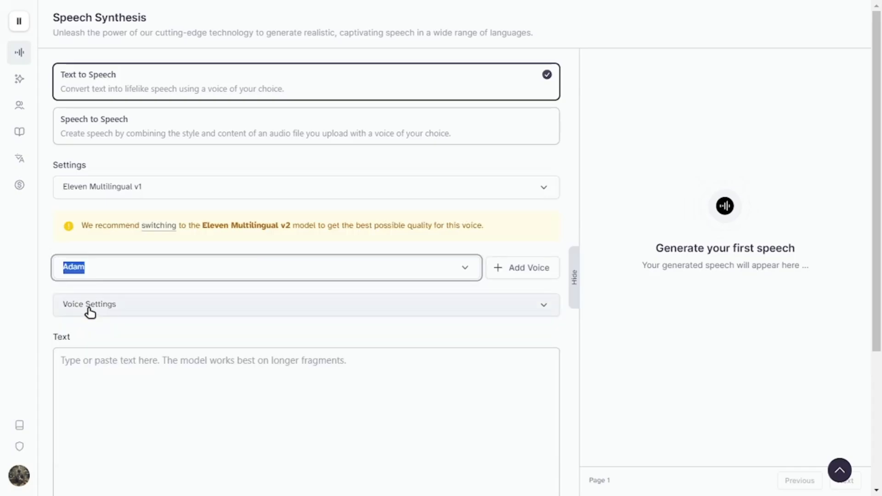
left_click(158, 225)
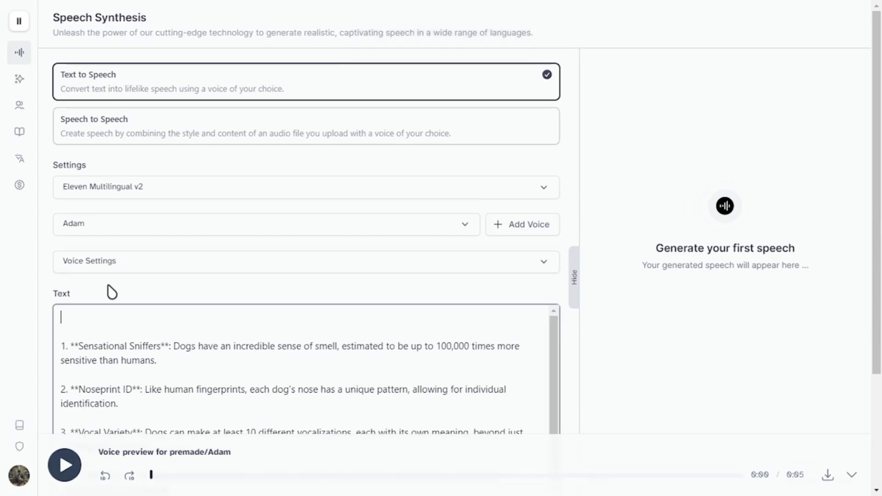
Enter the '5 interesting facts about dogs that we didn't know' text and generate speech
type("5 interesting facts about dogs that we didn't know")
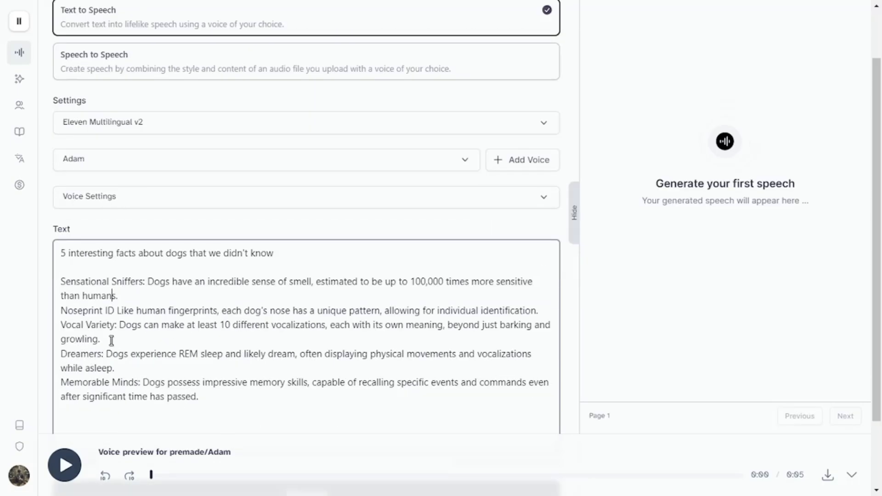
type(":")
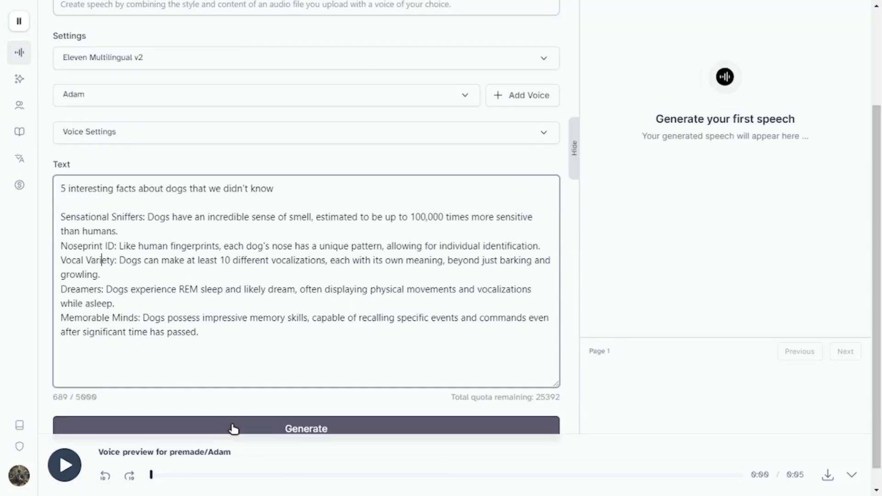
left_click(306, 428)
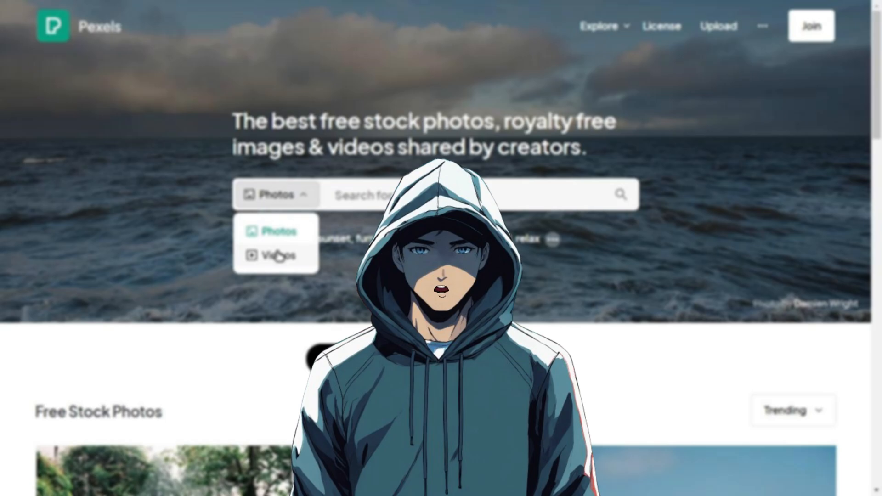
Search Pexels videos for dogs and download the brown-and-white dog clip
left_click(276, 255)
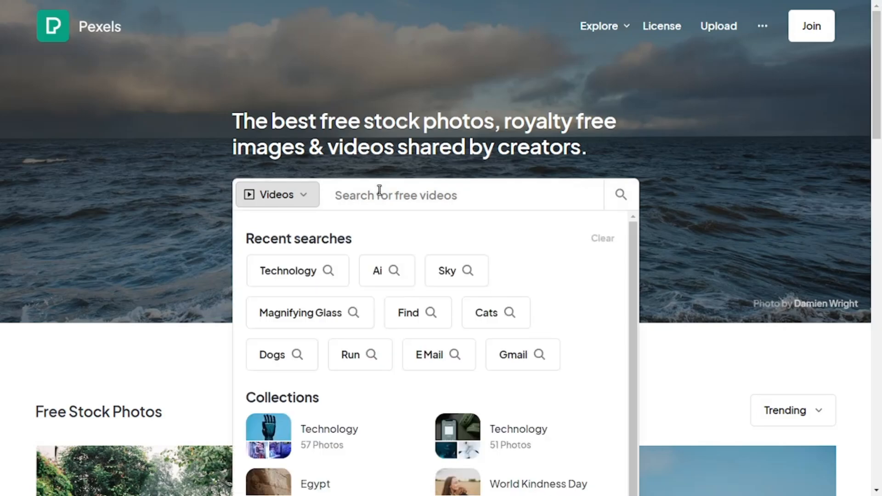
left_click(272, 355)
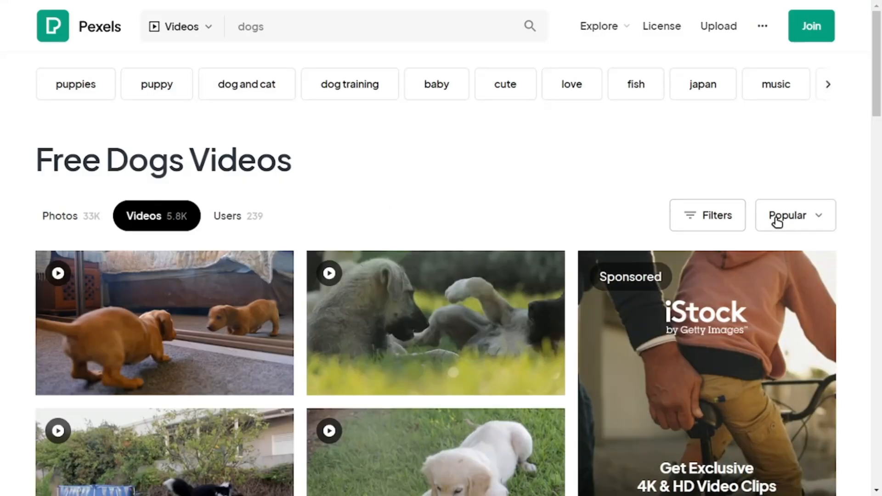
left_click(707, 215)
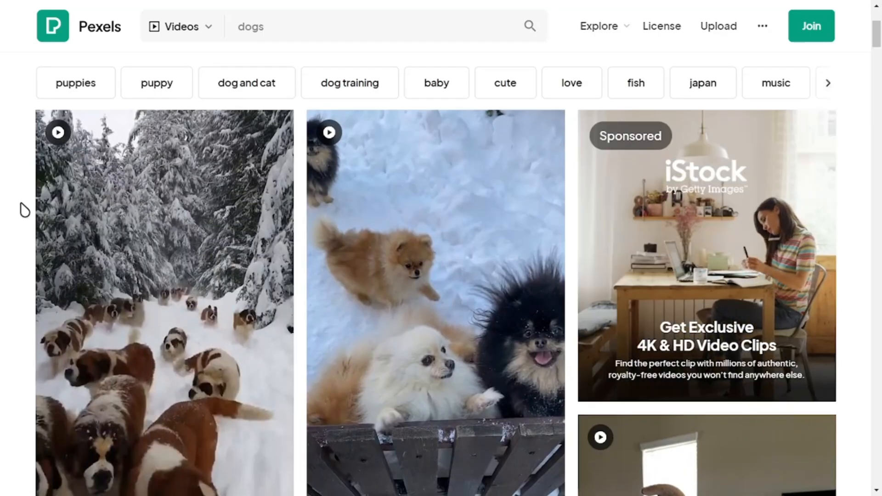
scroll("down", 3)
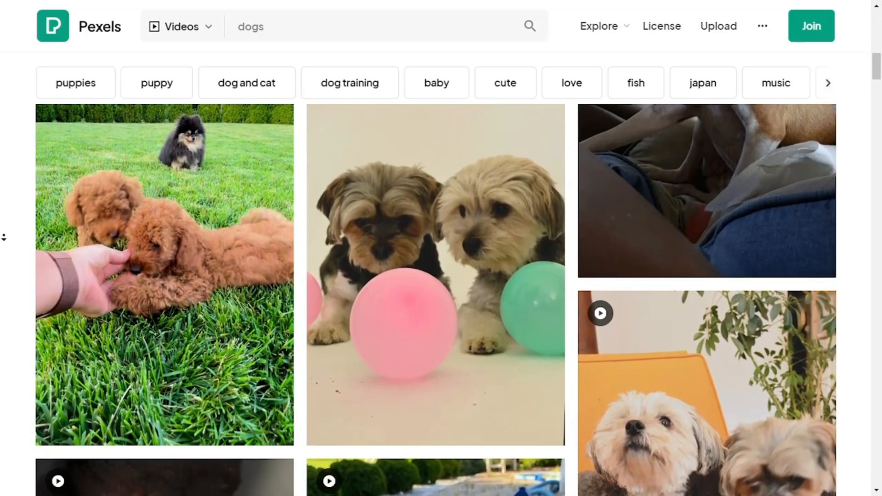
scroll("down", 3)
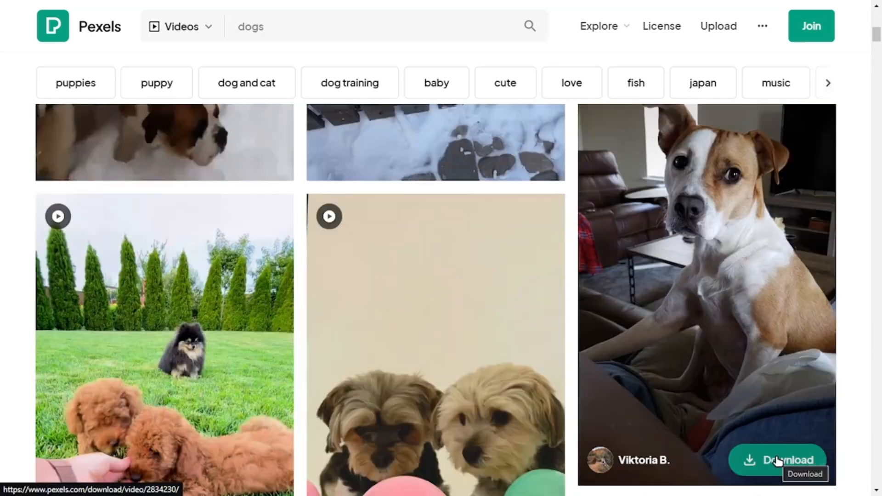
left_click(777, 461)
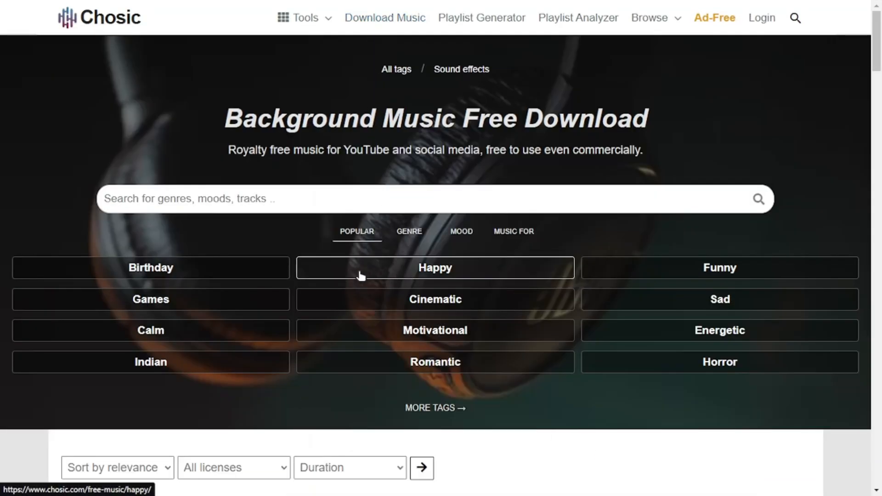
Open Chosic's Happy background music category and scroll through its tracks
left_click(434, 267)
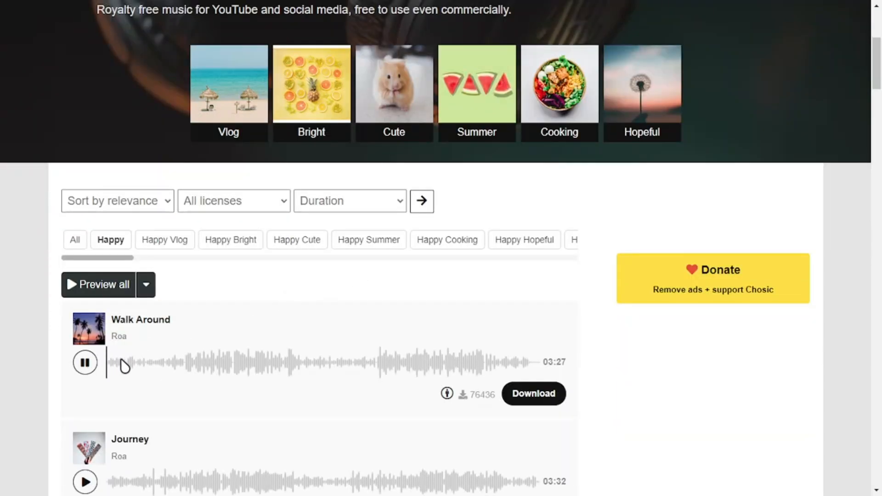
scroll("down", 3)
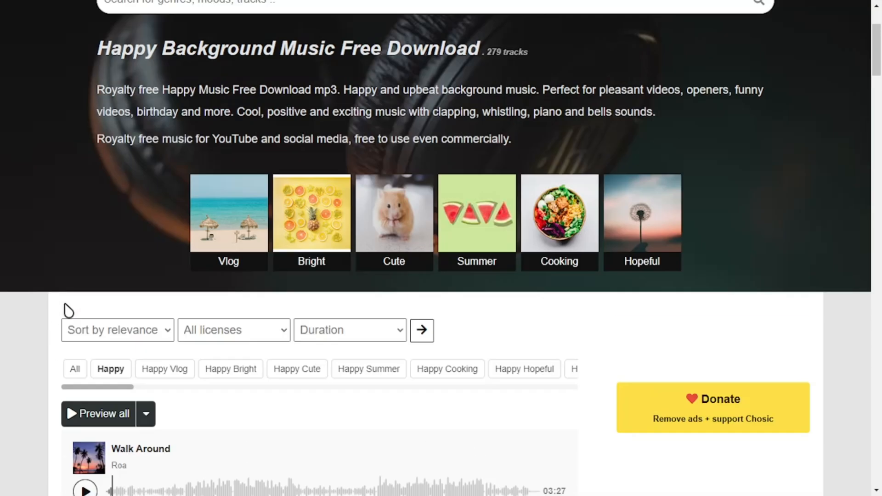
scroll("down", 3)
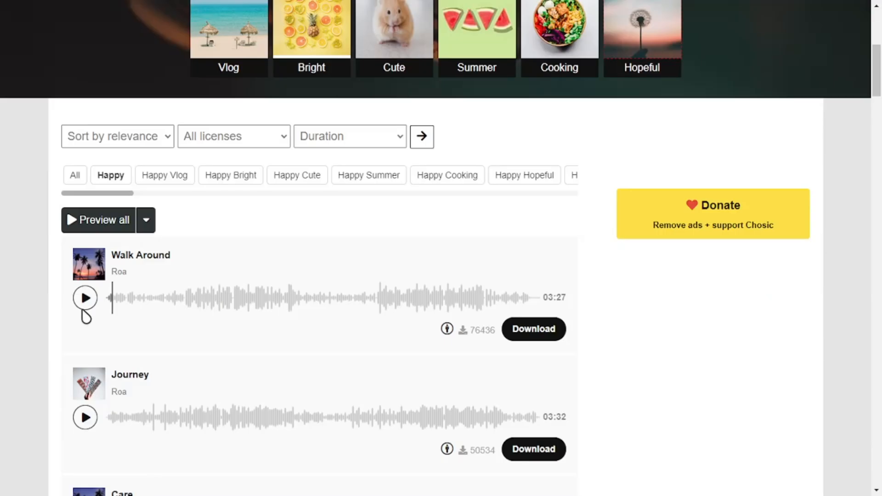
scroll("down", 3)
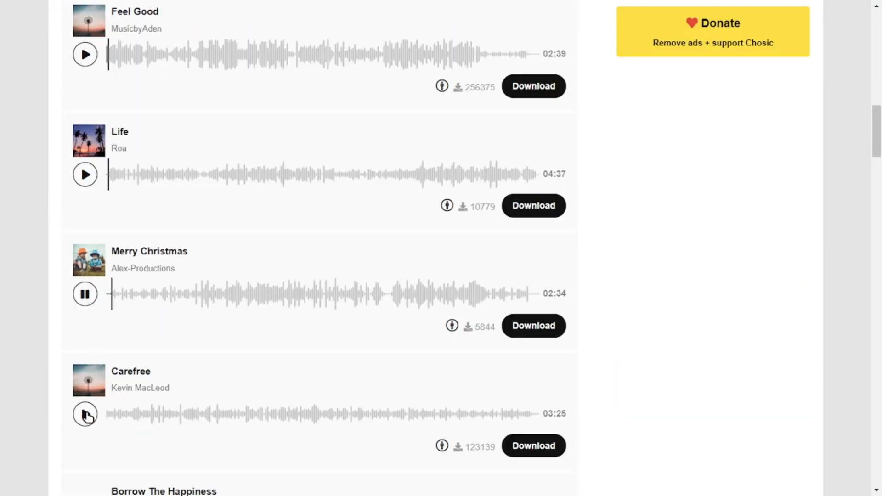
scroll("down", 3)
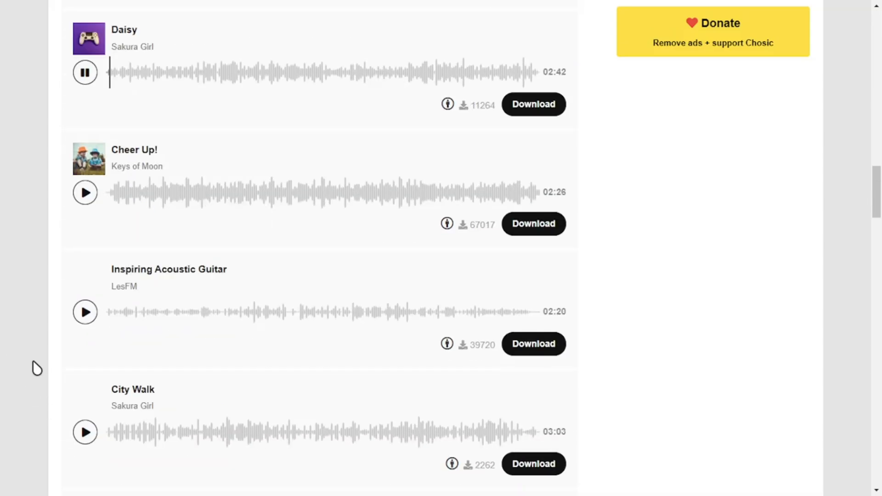
scroll("down", 3)
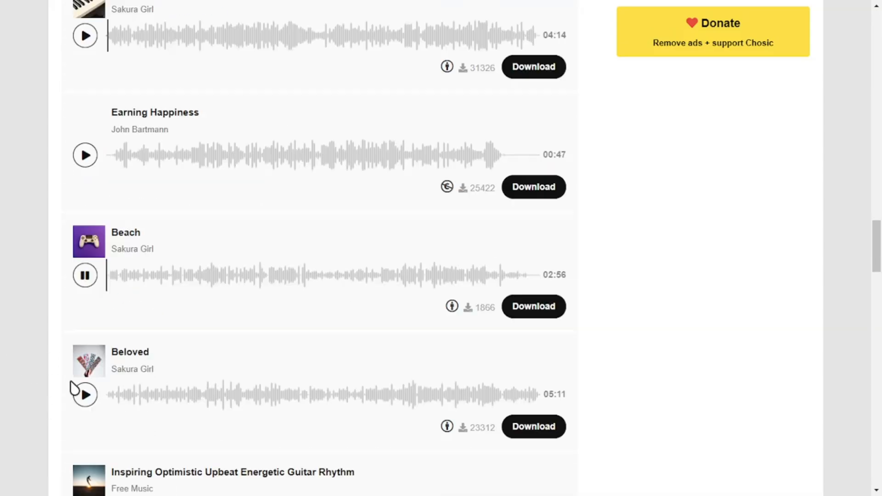
scroll("down", 3)
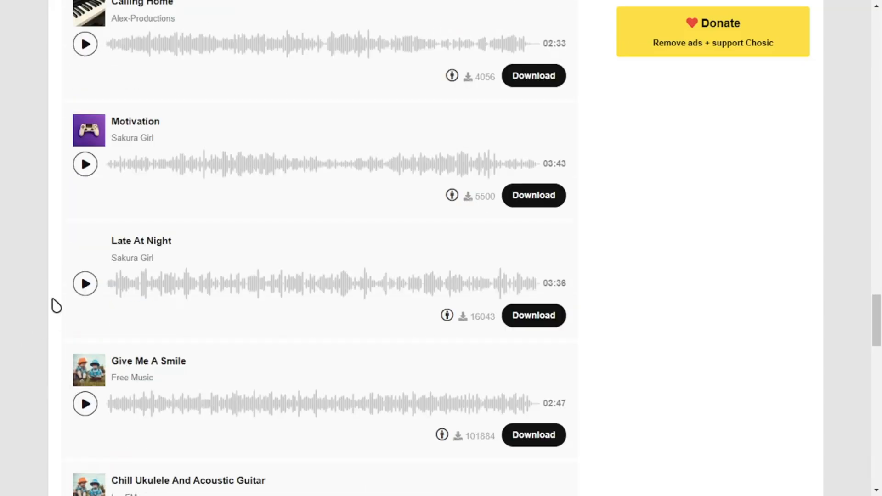
scroll("down", 3)
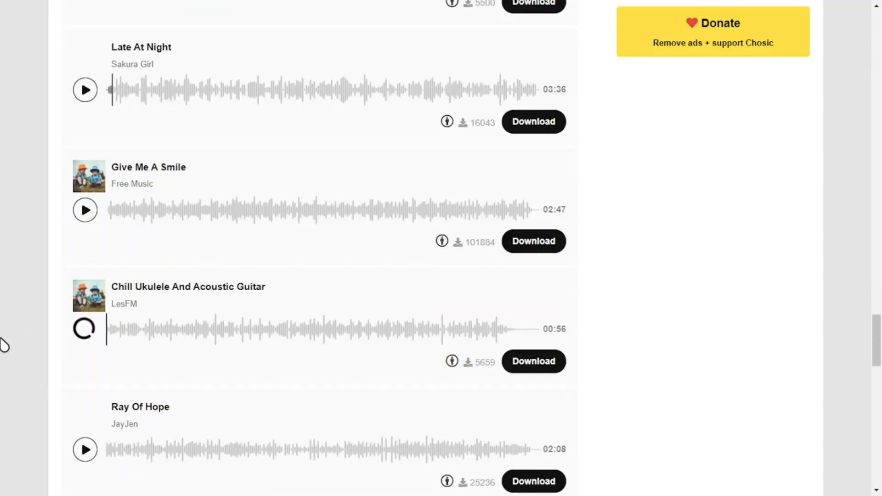
Open the Chill Ukulele And Acoustic Guitar page and select its commercial-use licence note
left_click(85, 329)
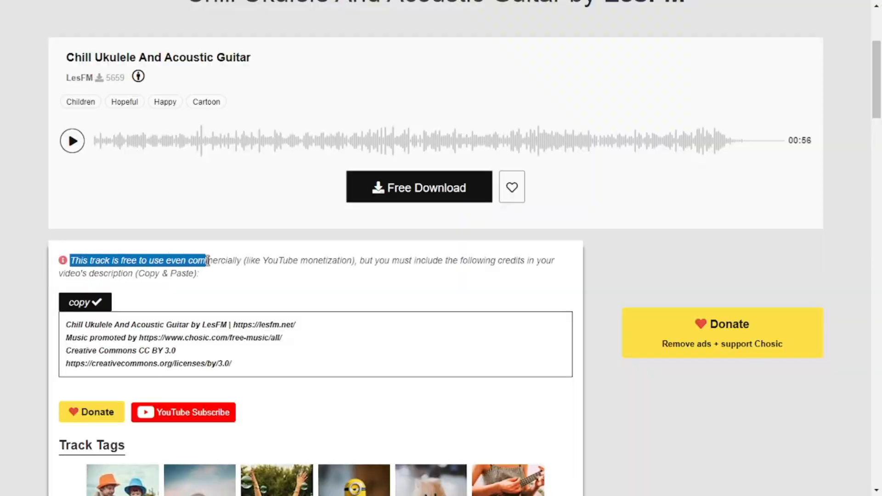
left_click_drag(207, 260, 358, 260)
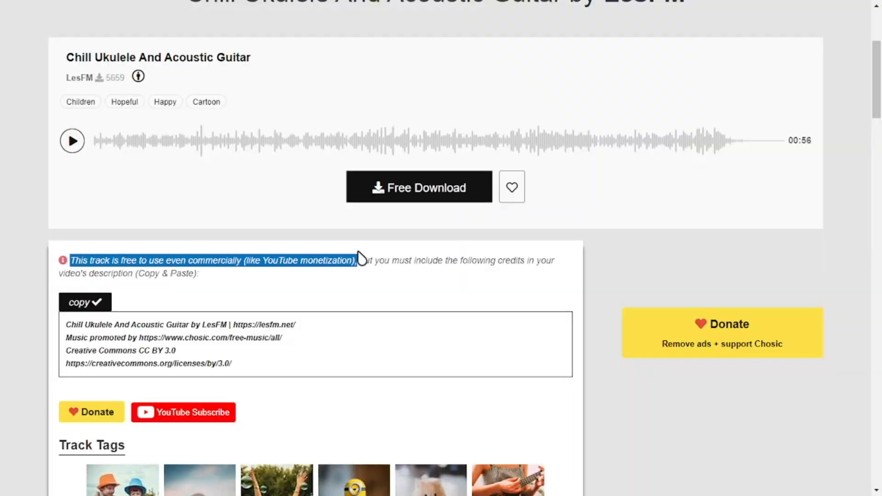
left_click_drag(357, 260, 554, 261)
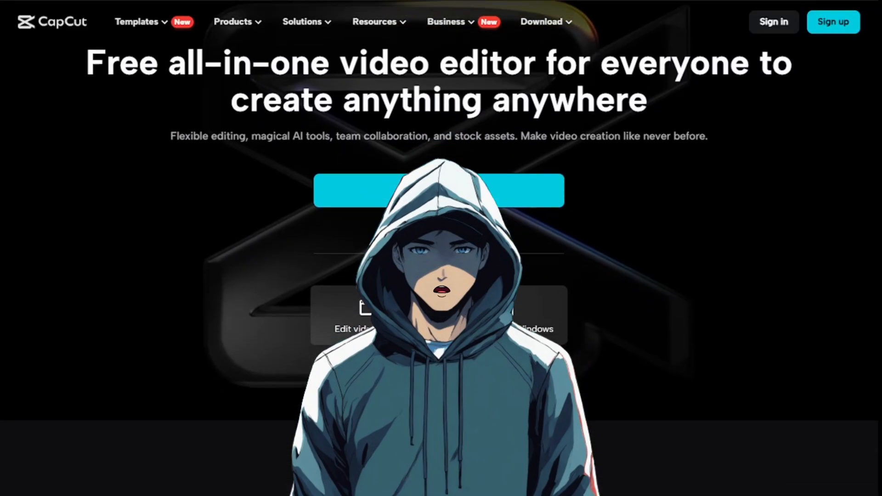
Create a new CapCut project and save it with ratio 9:16 and Adapted resolution
scroll("down", 3)
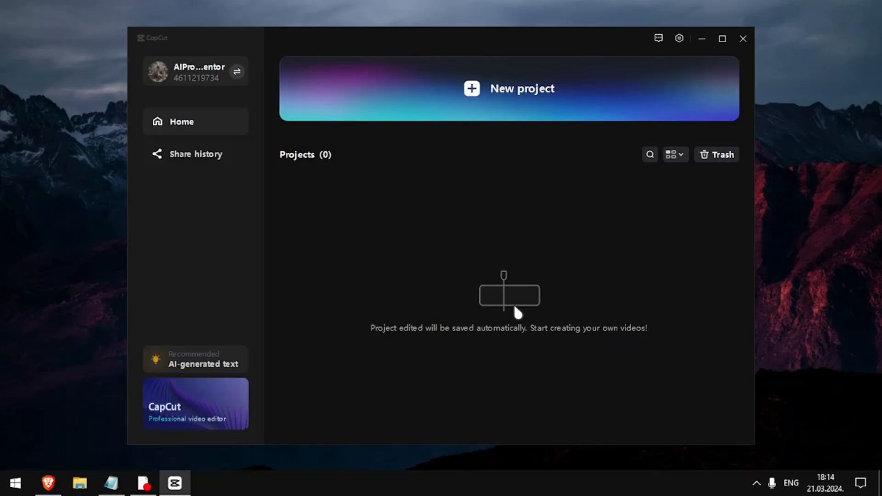
left_click(507, 88)
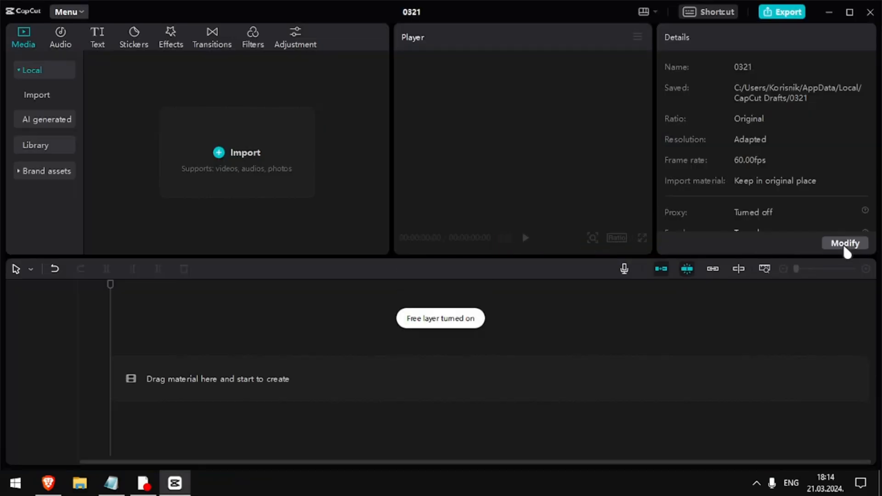
left_click(845, 243)
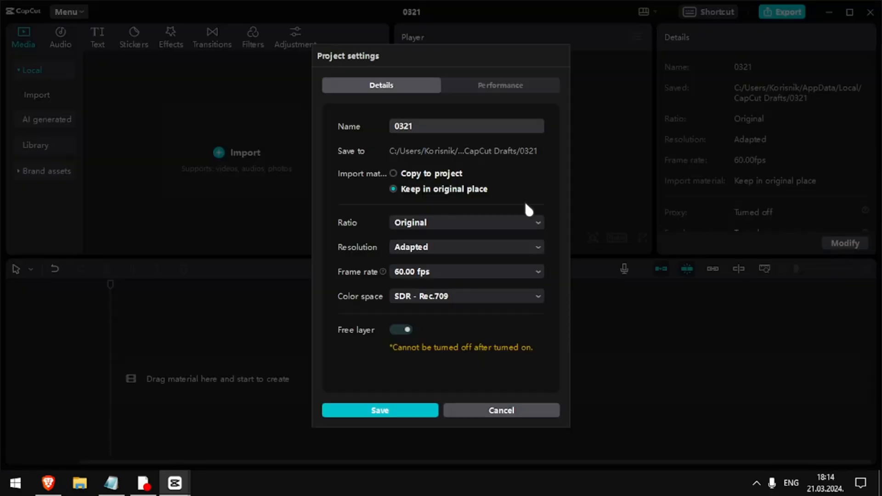
left_click(466, 222)
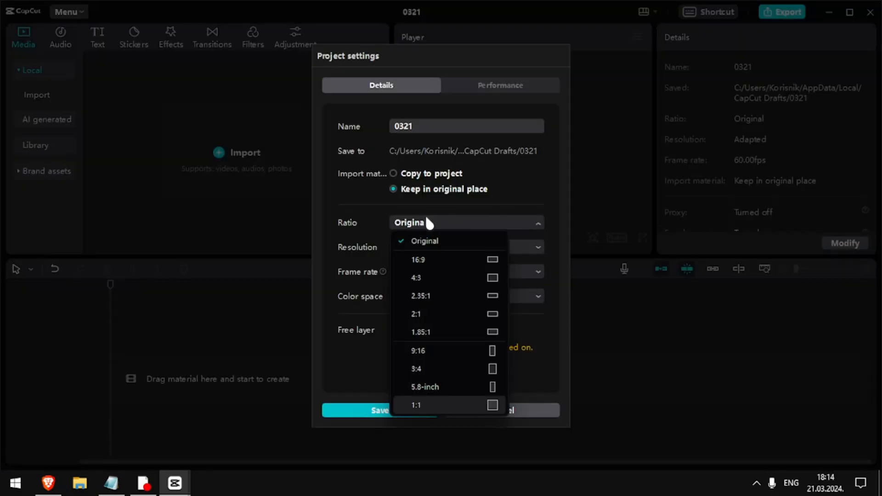
left_click(418, 350)
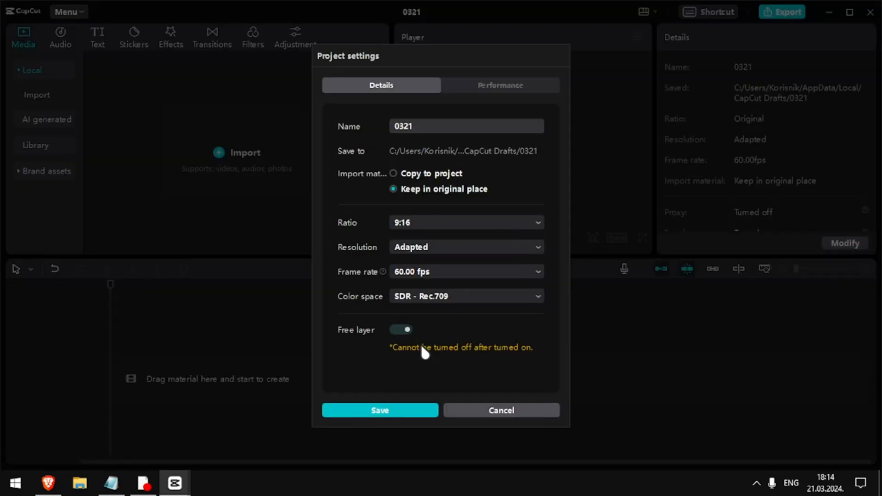
left_click(465, 246)
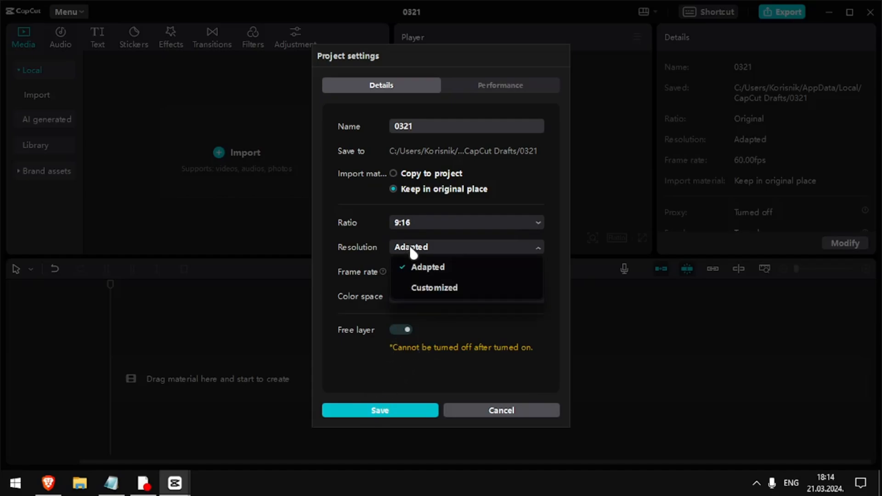
left_click(427, 267)
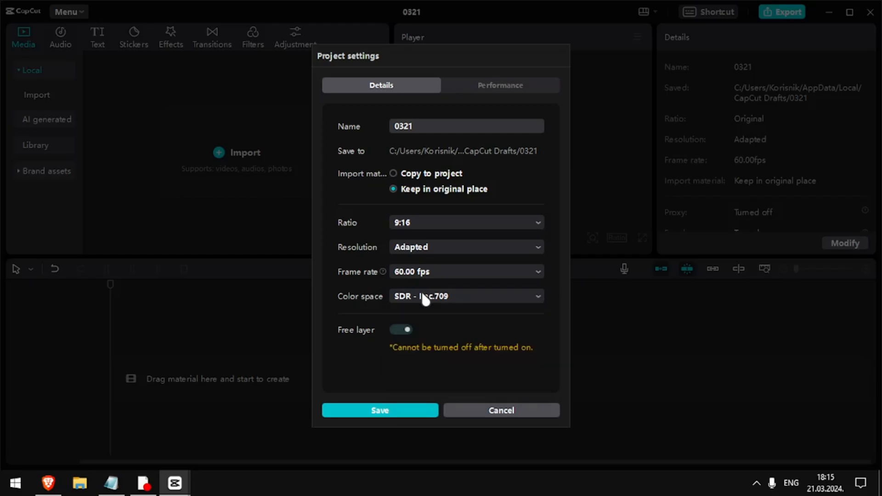
left_click(379, 410)
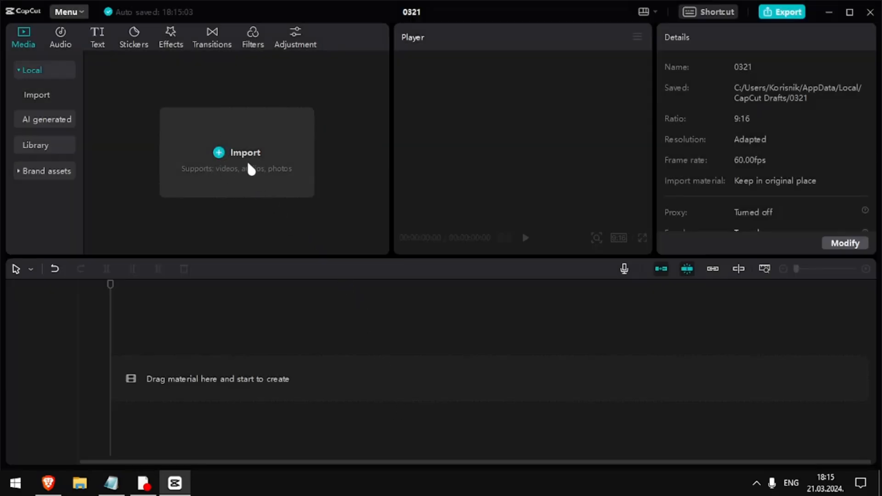
Import the dog clips and audio, dismiss the HDR warning, and mute the video track
left_click(244, 153)
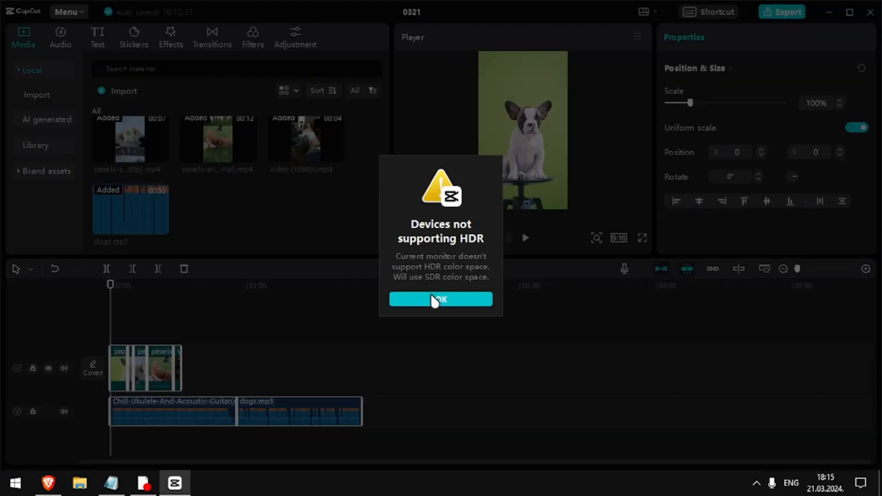
left_click(440, 299)
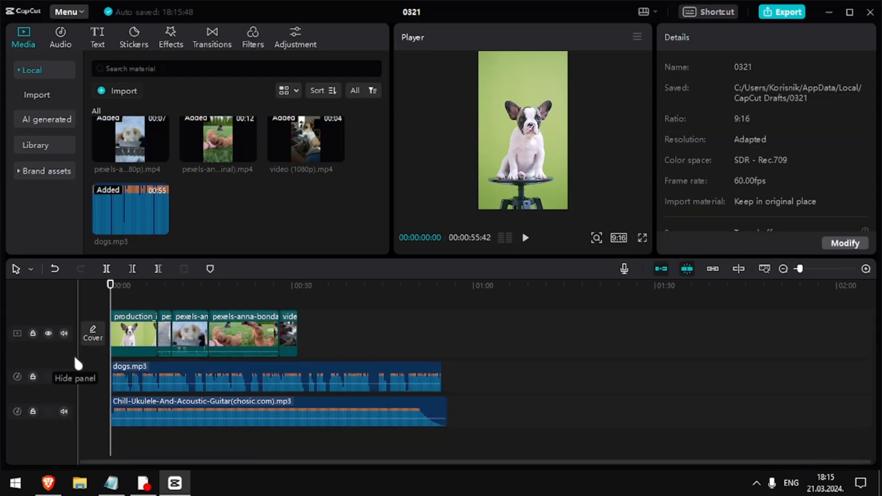
left_click(64, 333)
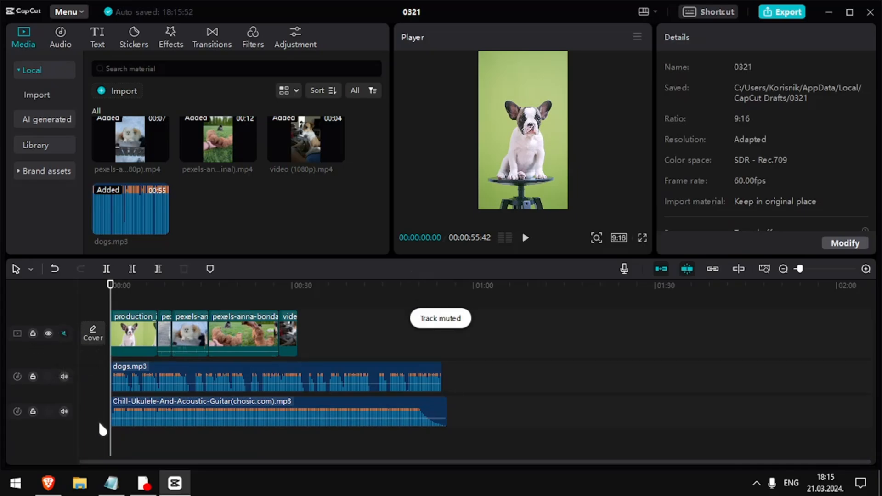
left_click(524, 237)
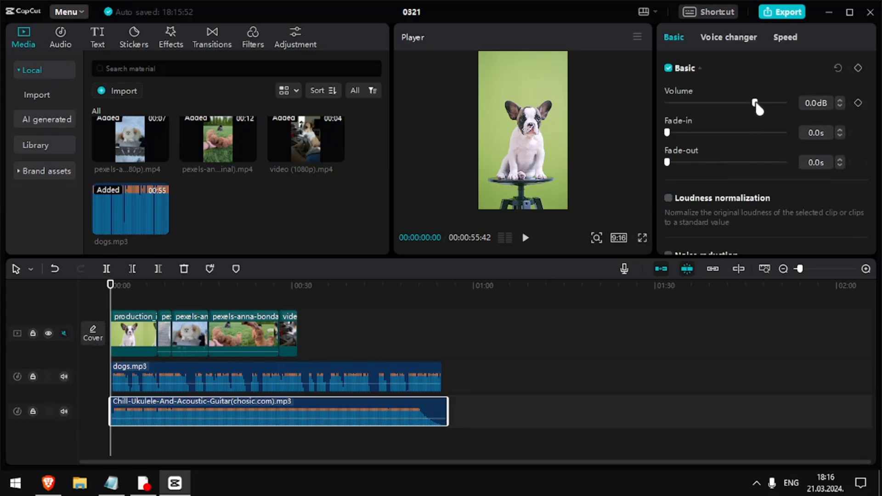
Drag the ukulele music's volume slider down to -22.2 dB
left_click_drag(755, 103, 713, 104)
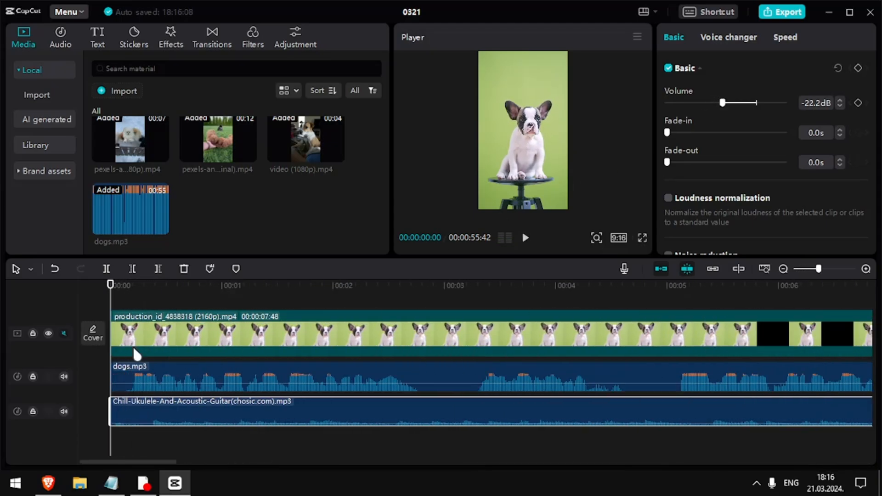
left_click(524, 237)
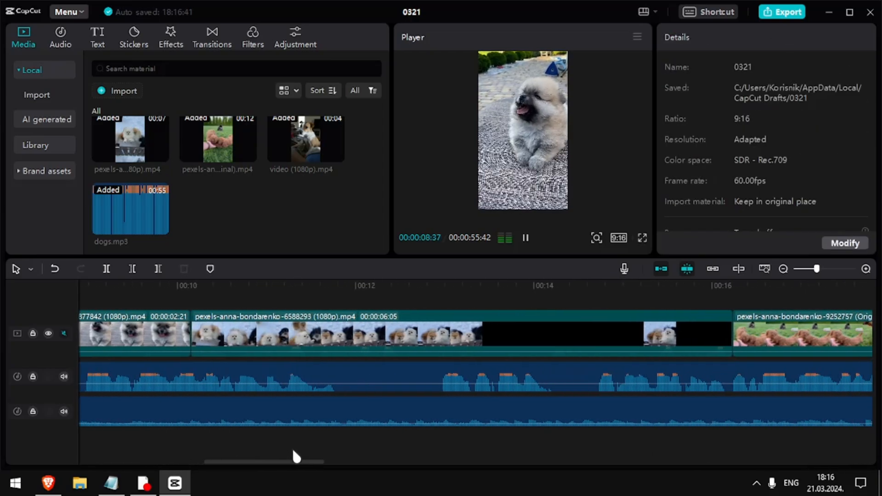
Split the dogs.mp3 voiceover at a pause with Ctrl+B
key("ctrl+b")
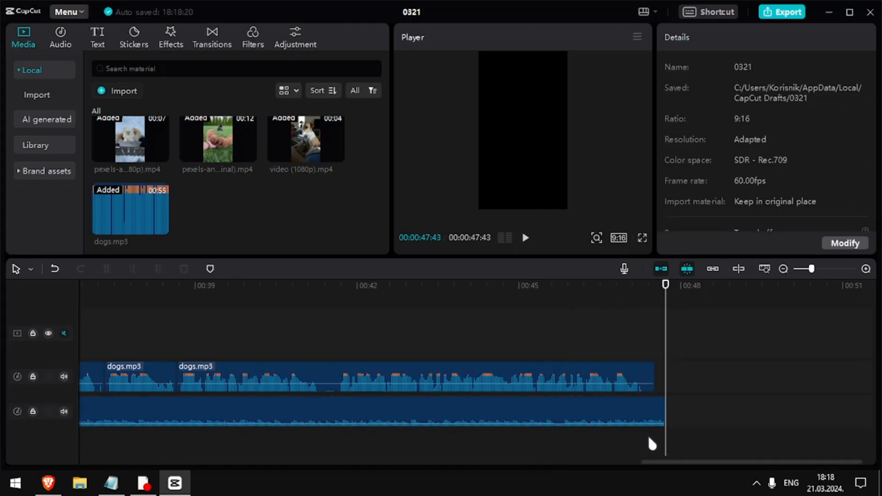
Add a fade-out to the ukulele music and select the extra clip past the voiceover end
left_click(366, 410)
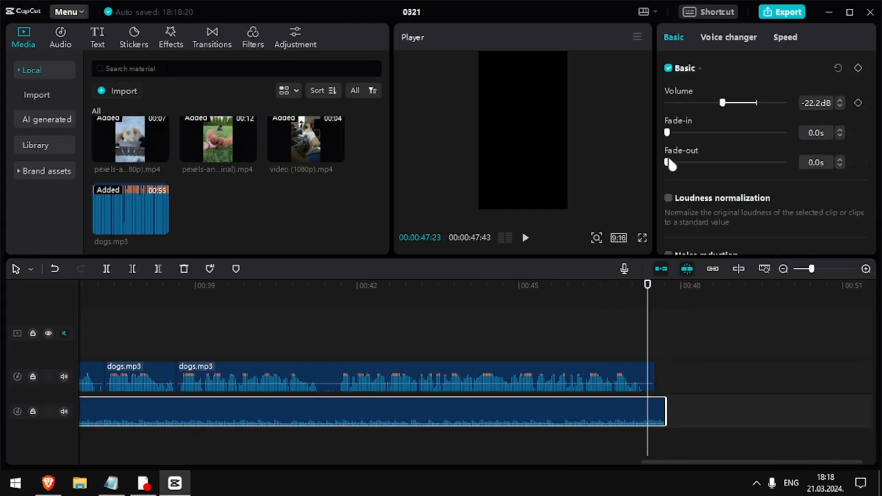
left_click_drag(670, 162, 695, 162)
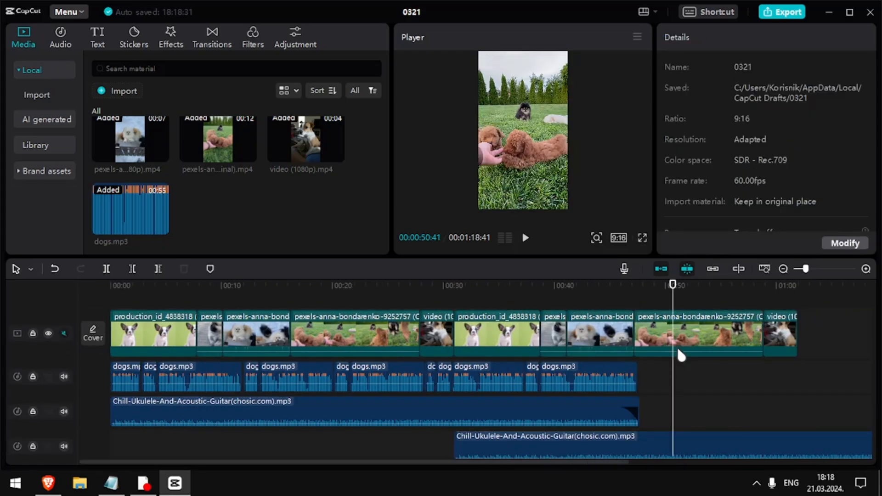
left_click(651, 333)
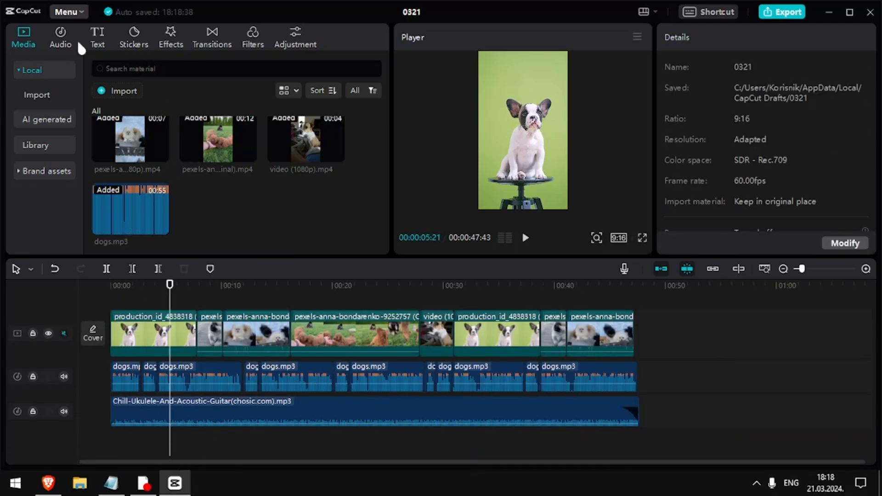
Generate English auto captions from the dog-facts voiceover using Text > Auto captions
left_click(97, 37)
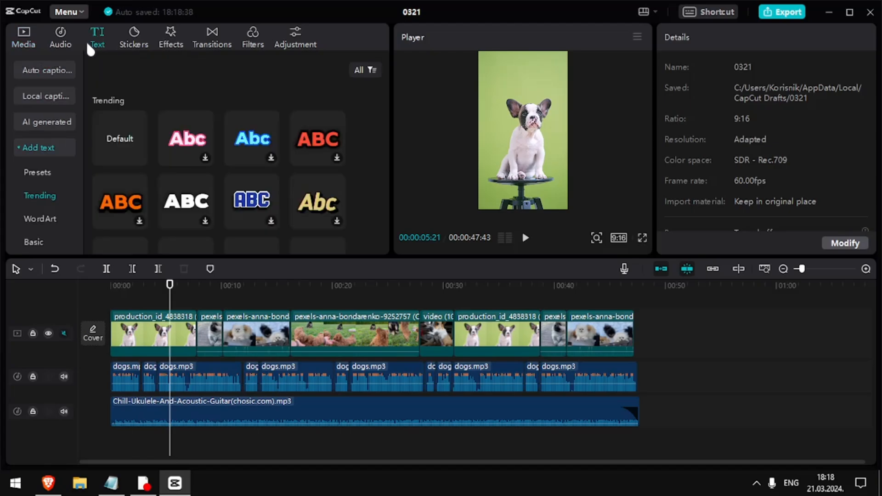
left_click(47, 70)
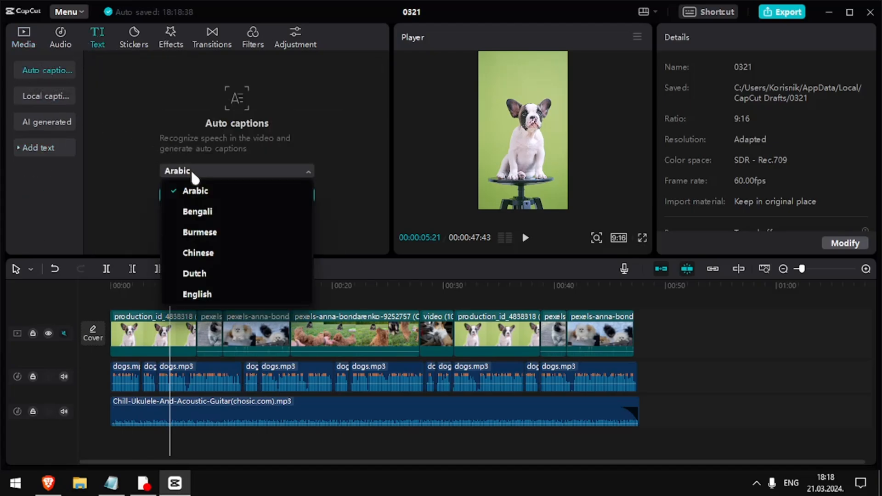
left_click(196, 293)
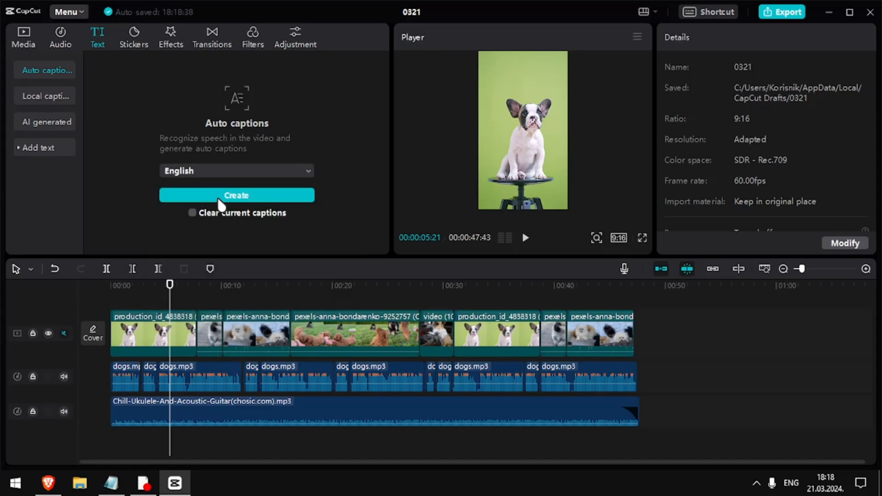
left_click(236, 195)
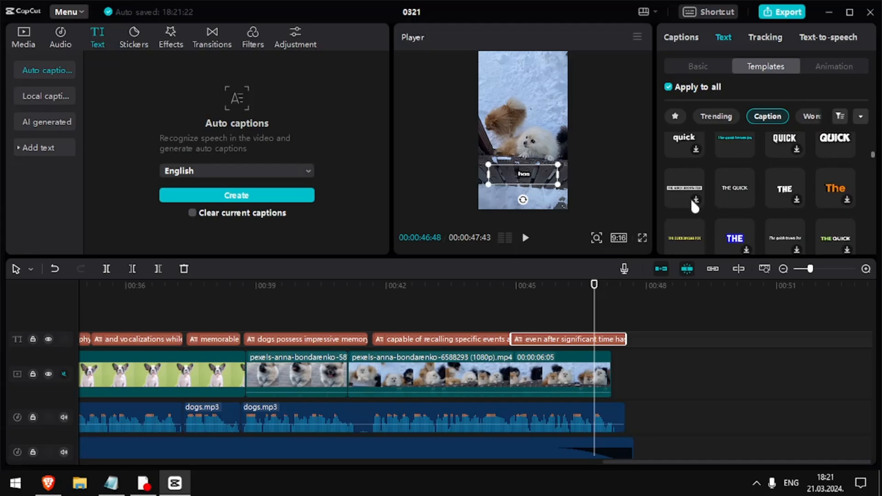
mouse_move(844, 256)
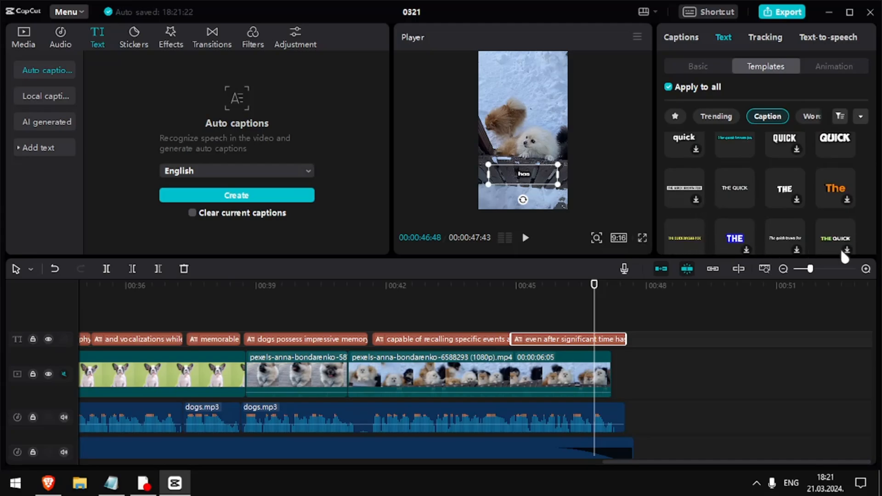
Apply the green-highlight 'THE QUICK' caption template to all captions, then deselect
left_click(835, 237)
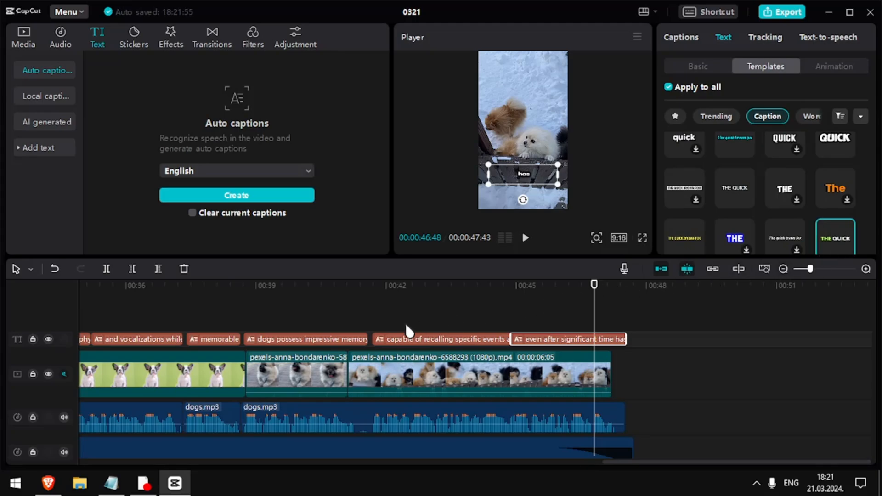
left_click(642, 237)
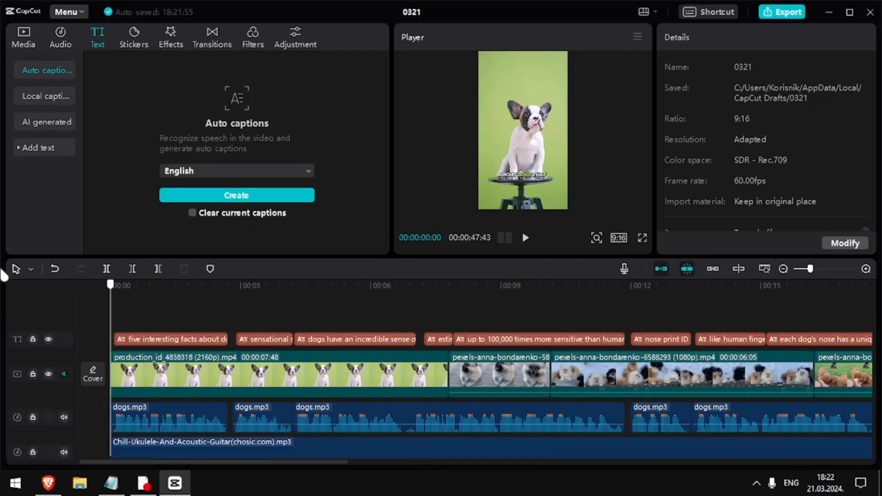
Move the first caption higher over the dog and raise its font size to 14
left_click(171, 339)
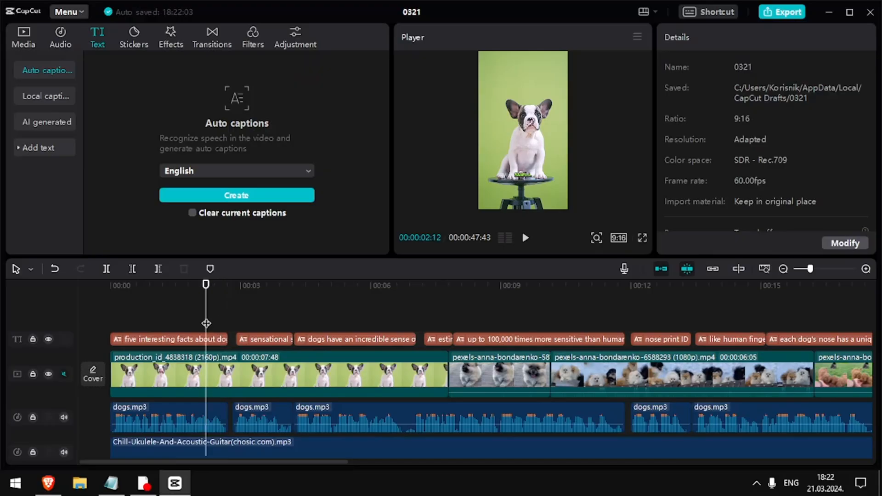
left_click(168, 338)
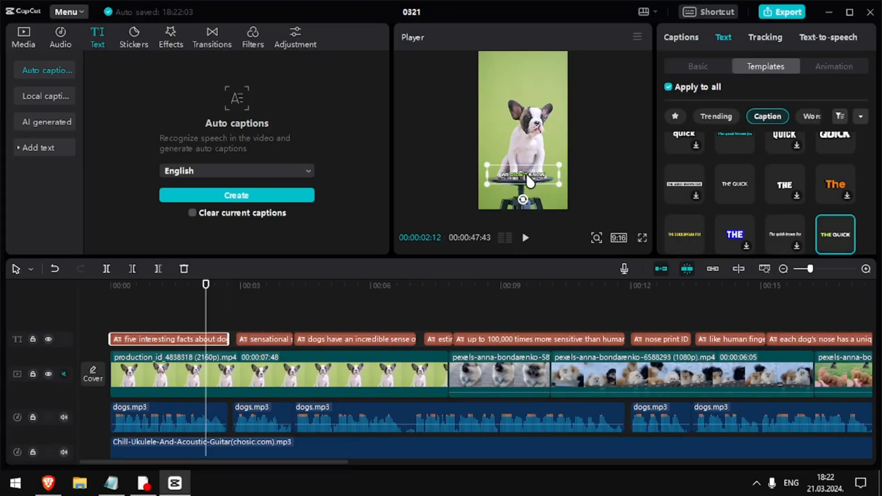
left_click_drag(522, 175, 522, 148)
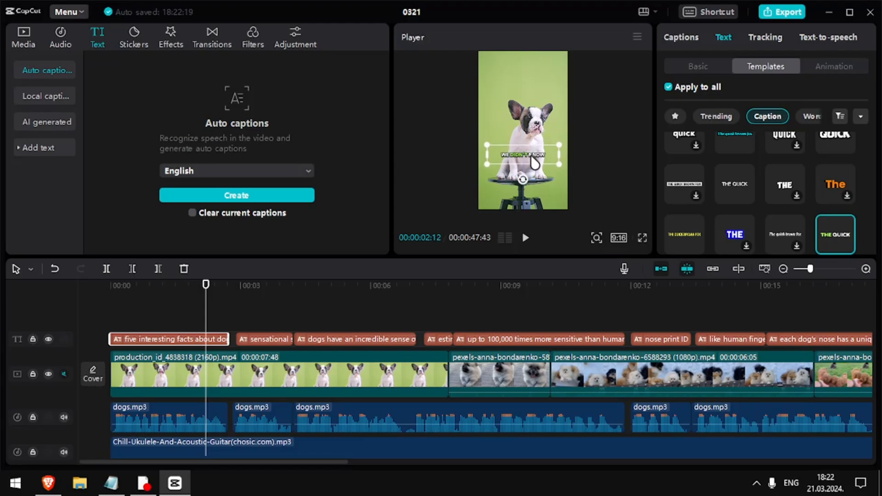
left_click(697, 66)
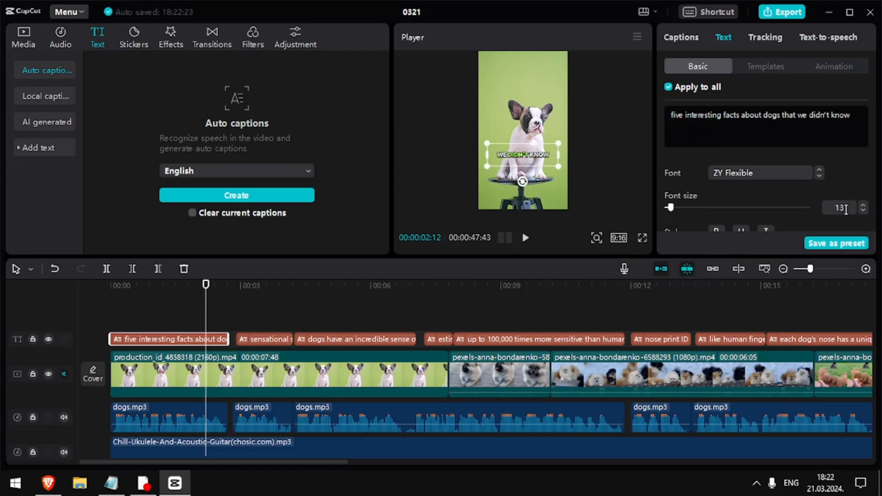
left_click(862, 204)
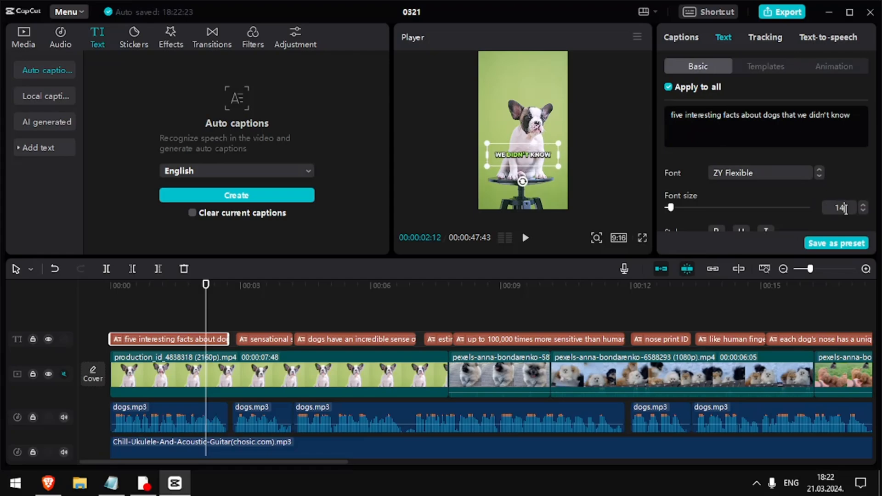
Review the sense-of-smell and fingerprint captions, then leave caption editing
left_click(354, 339)
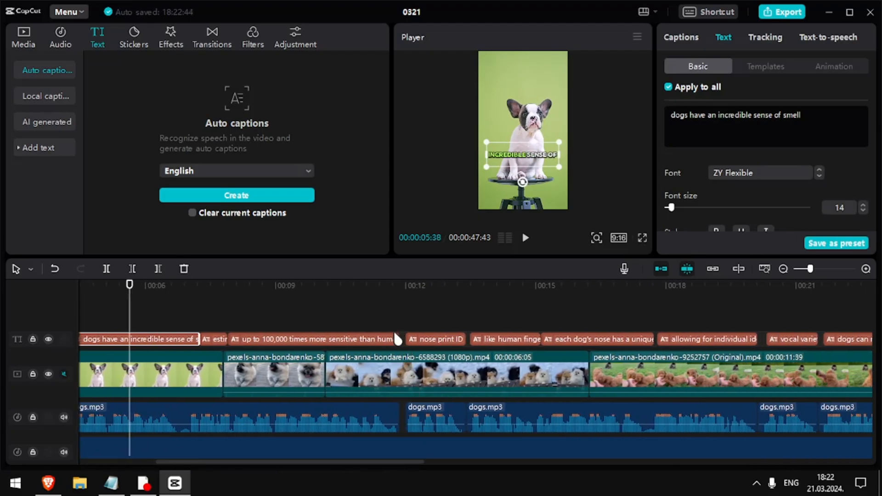
left_click(435, 338)
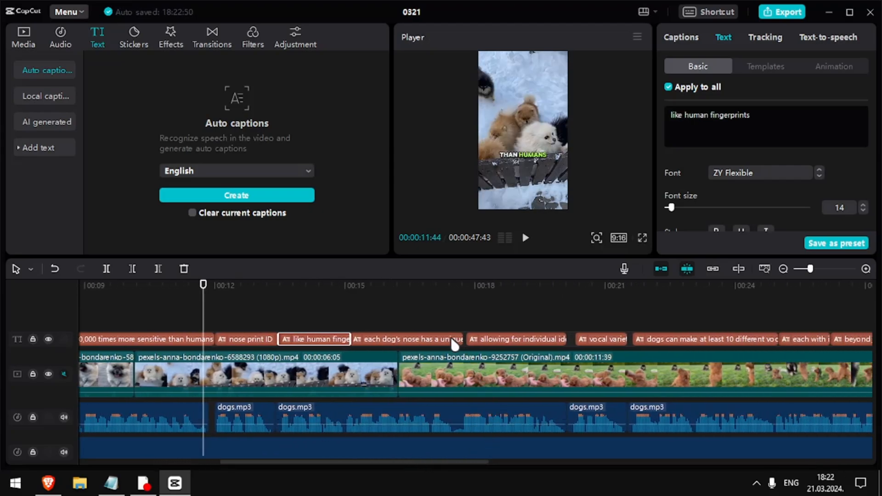
left_click(521, 338)
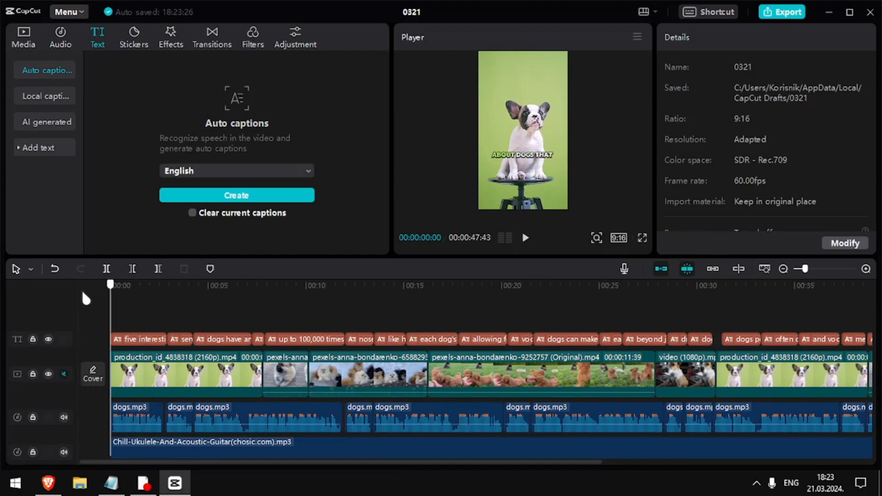
Add the Lens Vignette effect and stretch it across the whole video
left_click(170, 36)
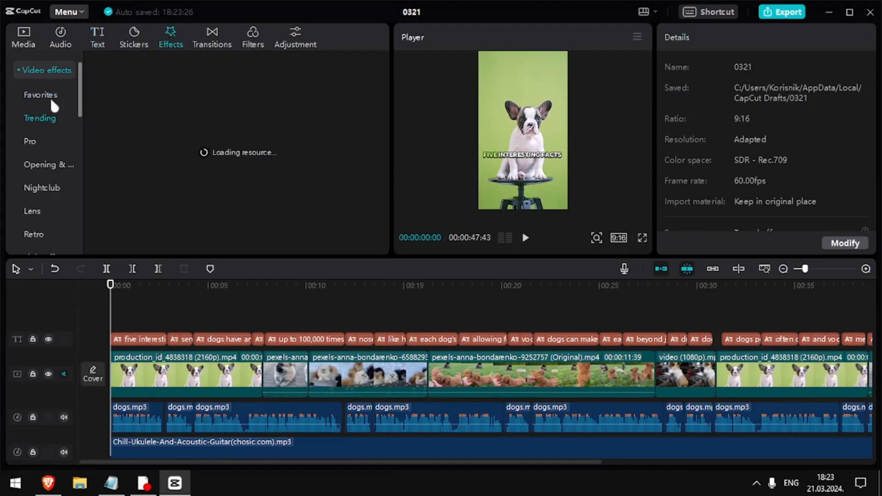
left_click(40, 117)
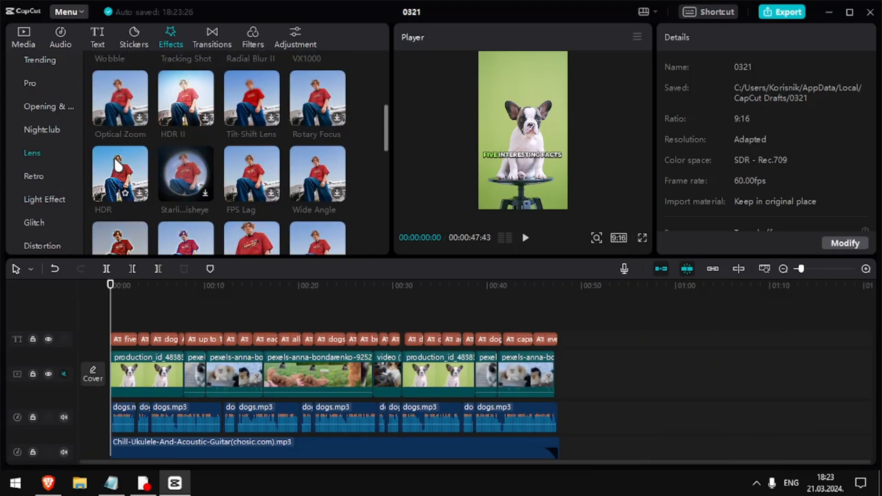
scroll("down", 3)
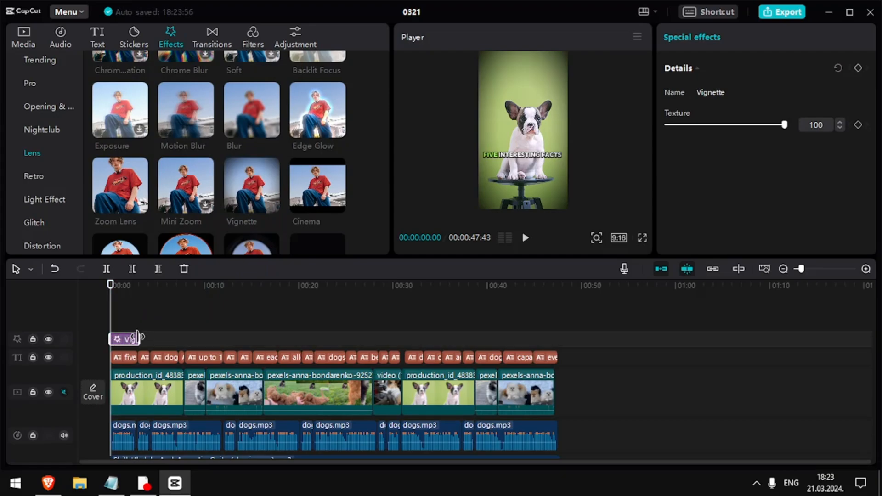
left_click_drag(143, 339, 554, 338)
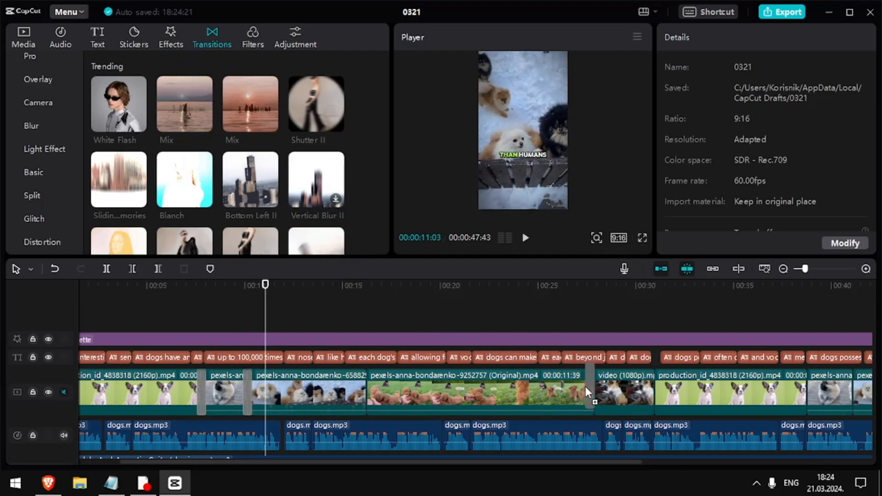
Add a transition at the cut between two dog clips
left_click(524, 237)
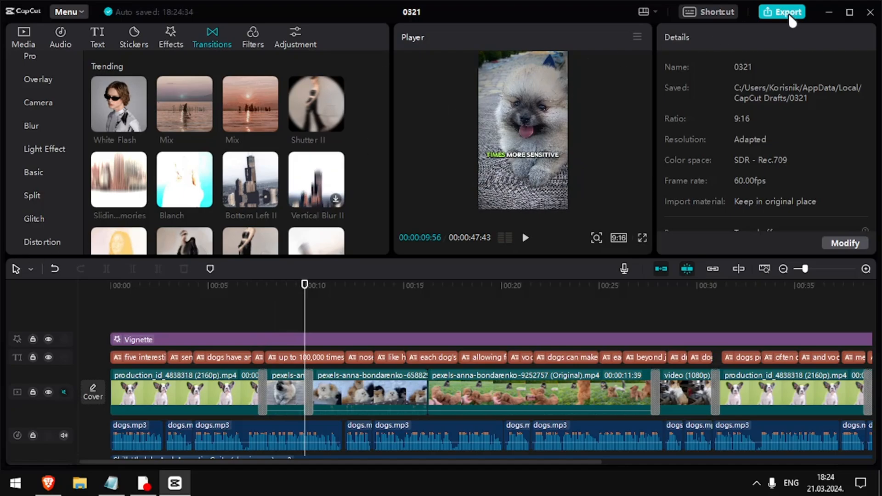
Export the video titled DOGS at 1080P with Higher bit rate
left_click(782, 11)
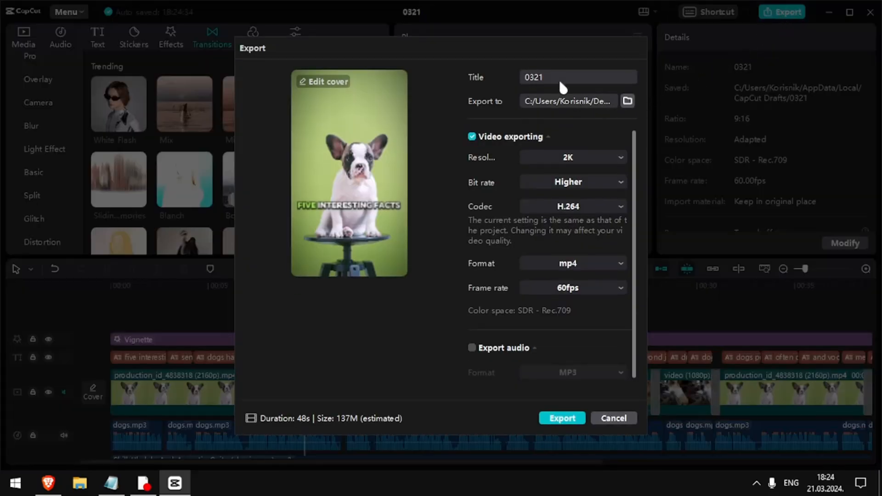
type("DOG")
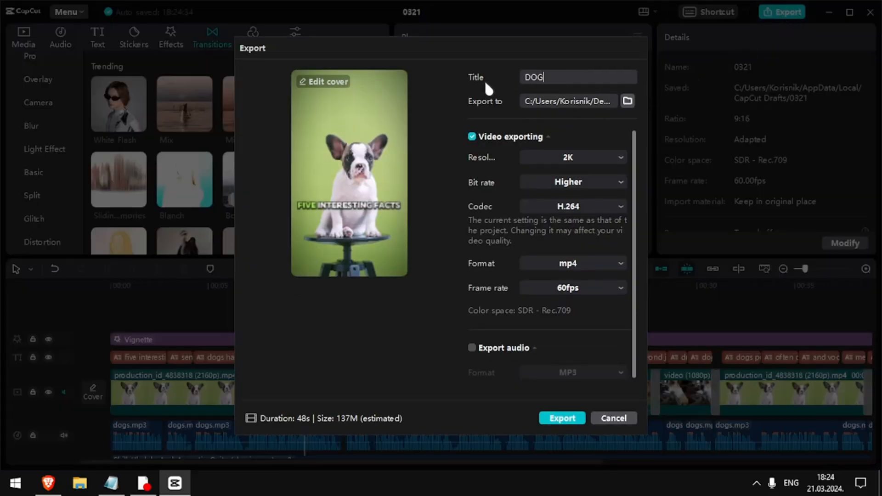
left_click(571, 157)
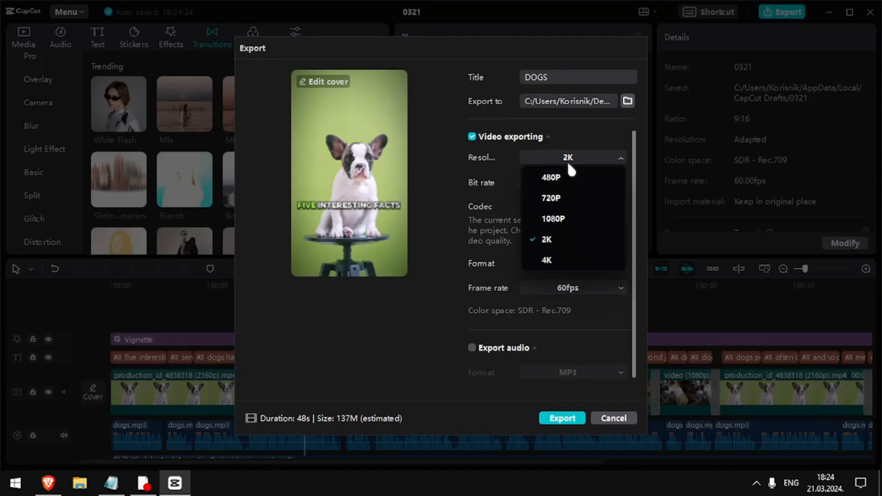
left_click(553, 218)
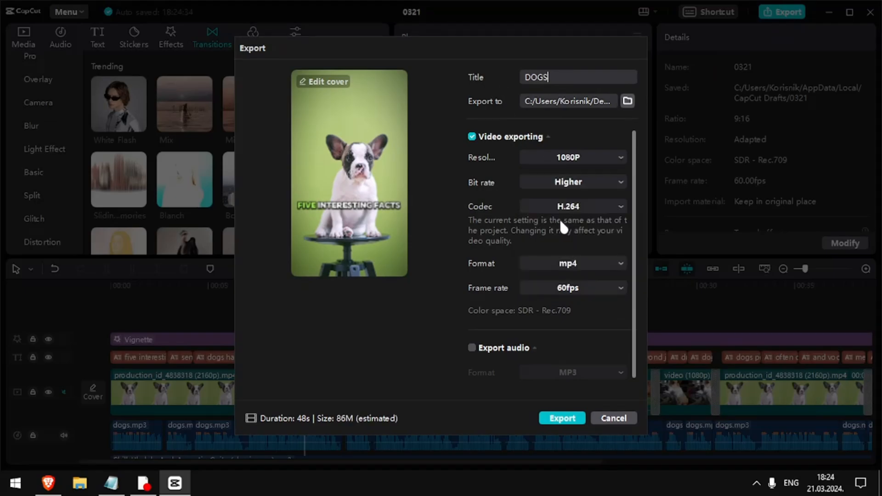
left_click(572, 182)
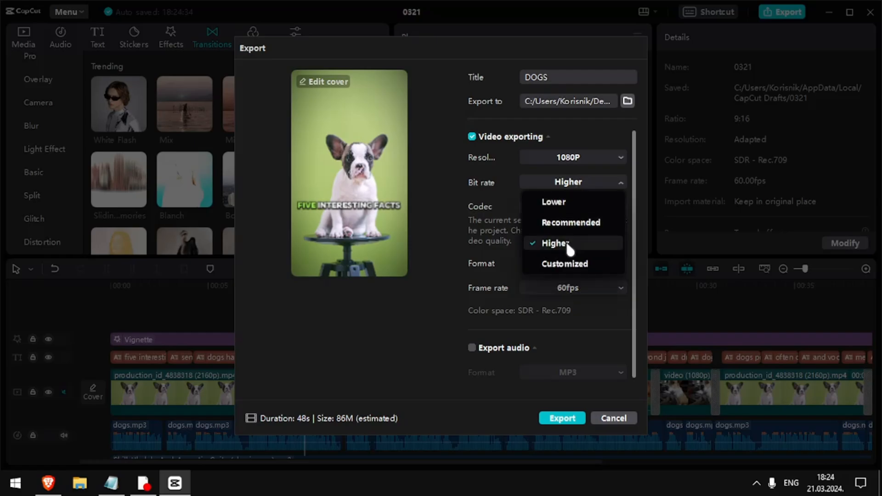
left_click(554, 243)
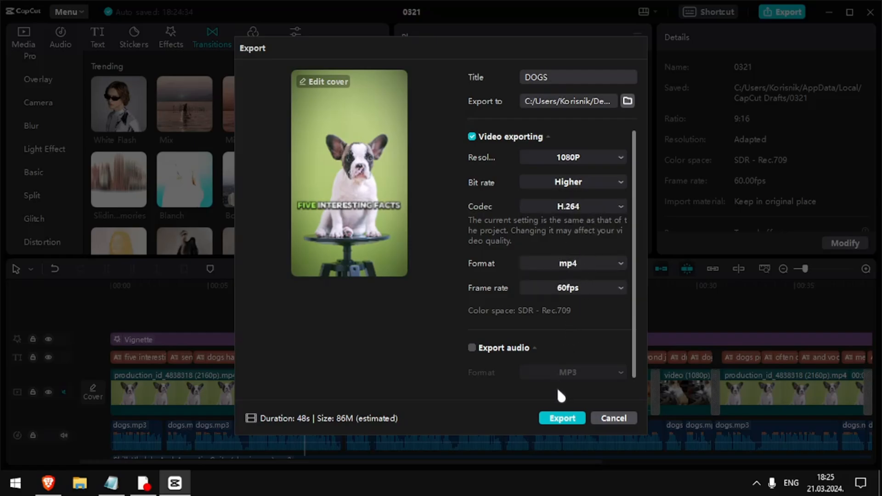
left_click(561, 418)
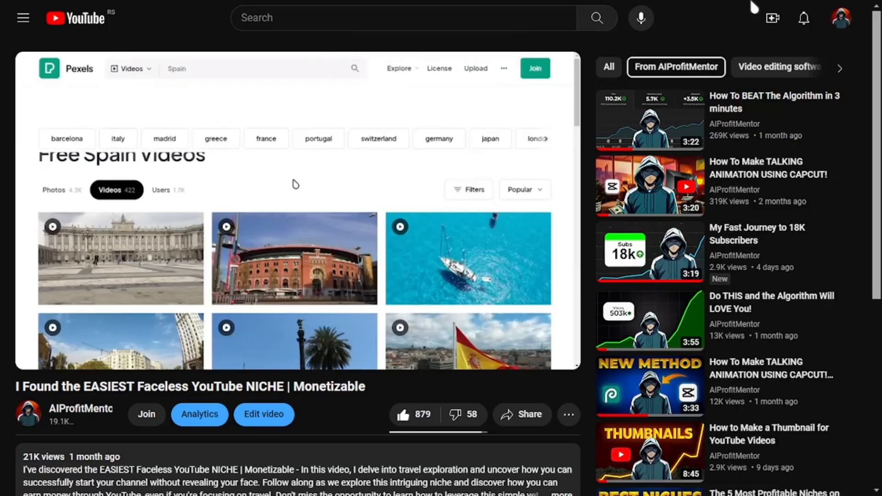
mouse_move(293, 259)
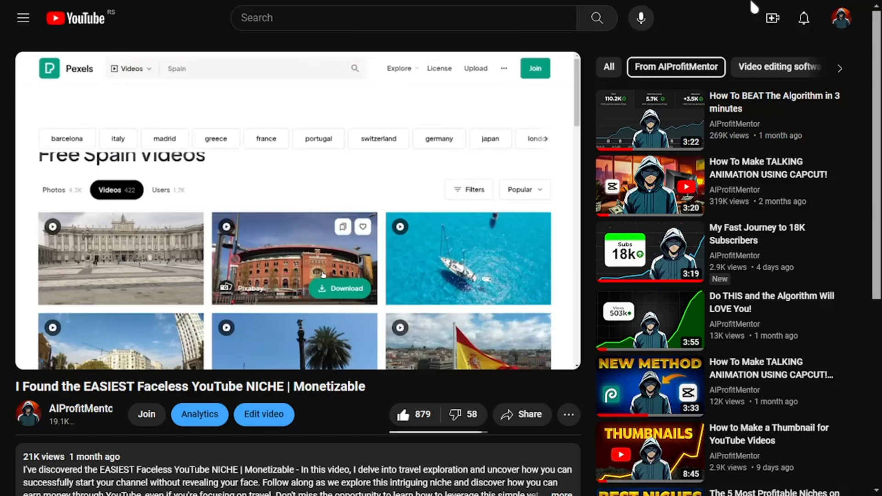